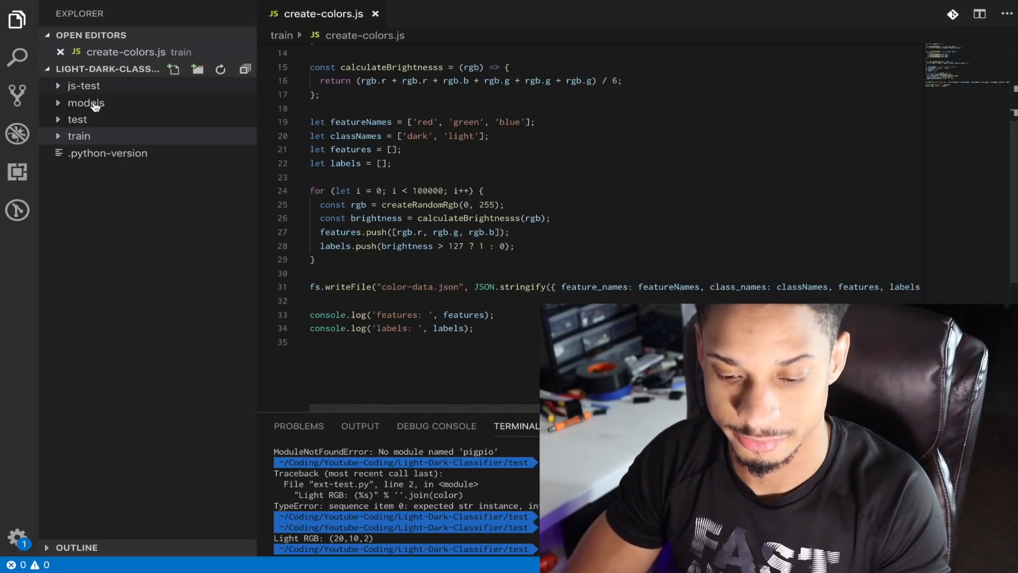
# Step: Expand the train folder and open colors.pdf, the decision tree of dark/light RGB splits
pyautogui.click(79, 135)
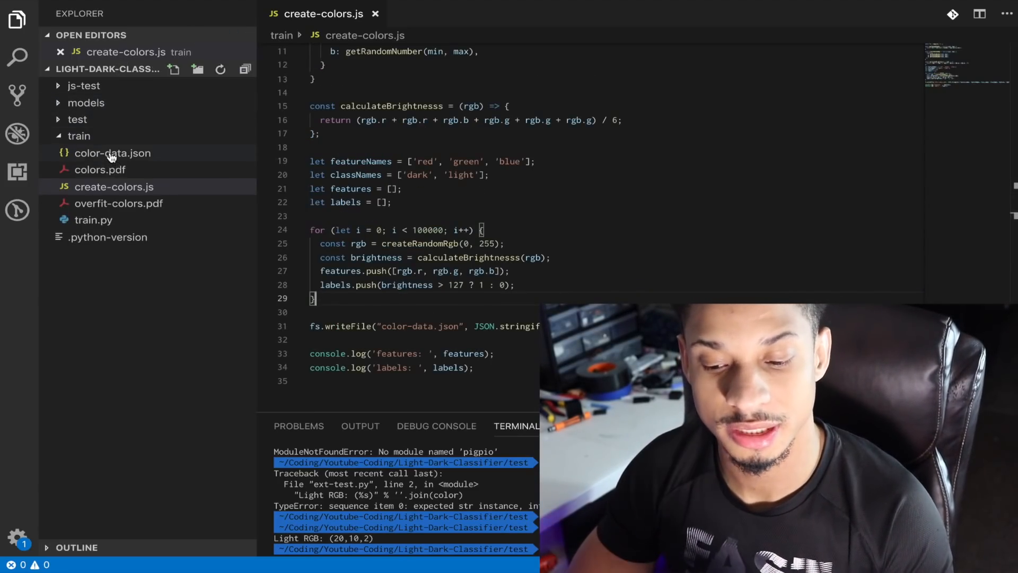
pyautogui.click(113, 153)
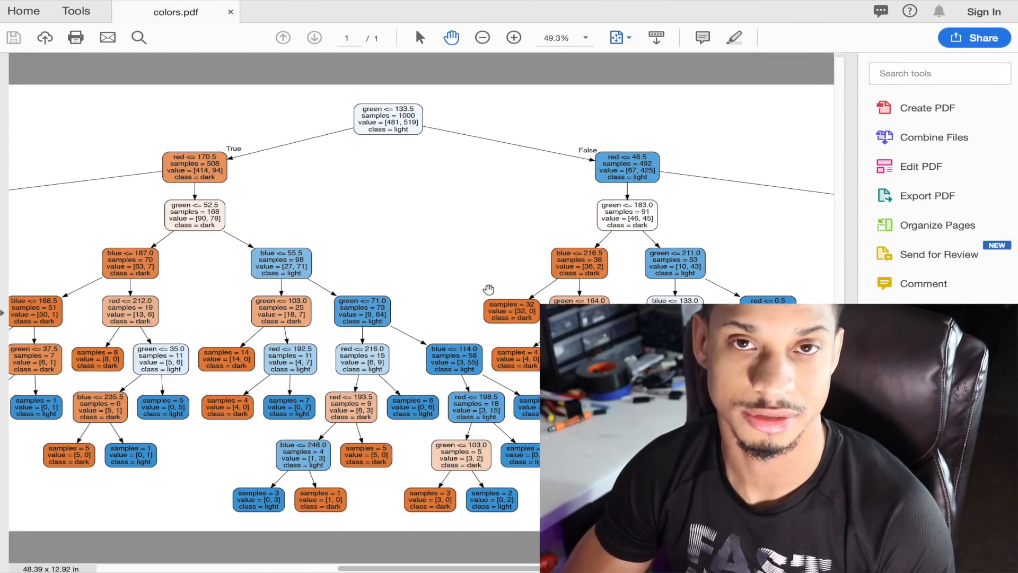
pyautogui.moveTo(356, 250)
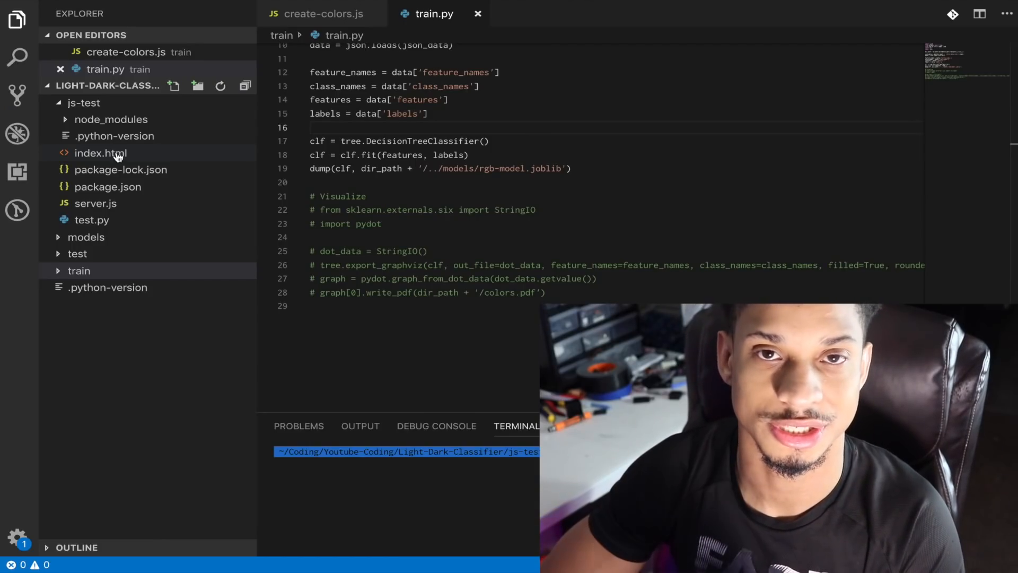
pyautogui.moveTo(102, 153)
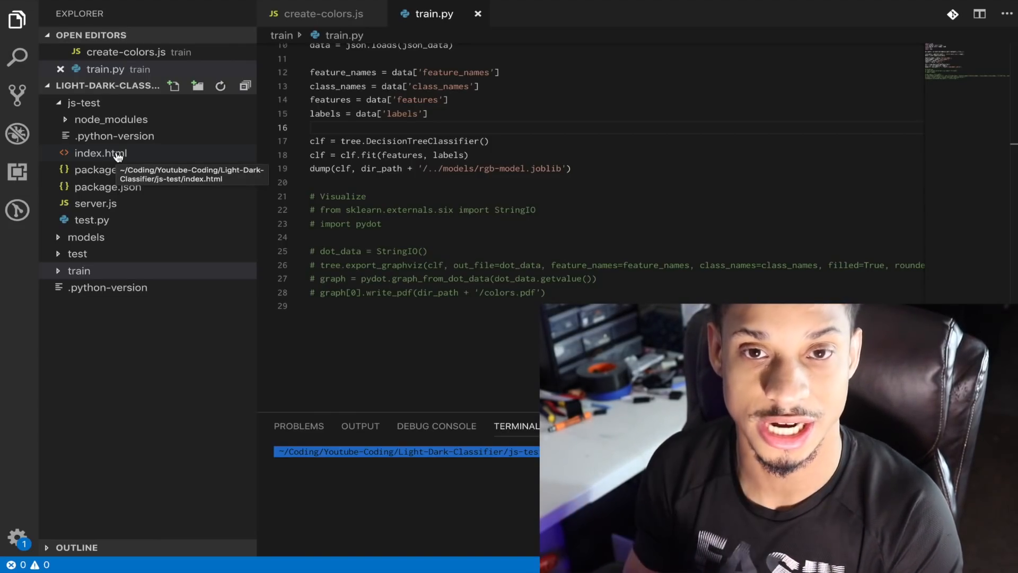
# Step: Expand js-test and open its index.html color-picker page
pyautogui.click(101, 153)
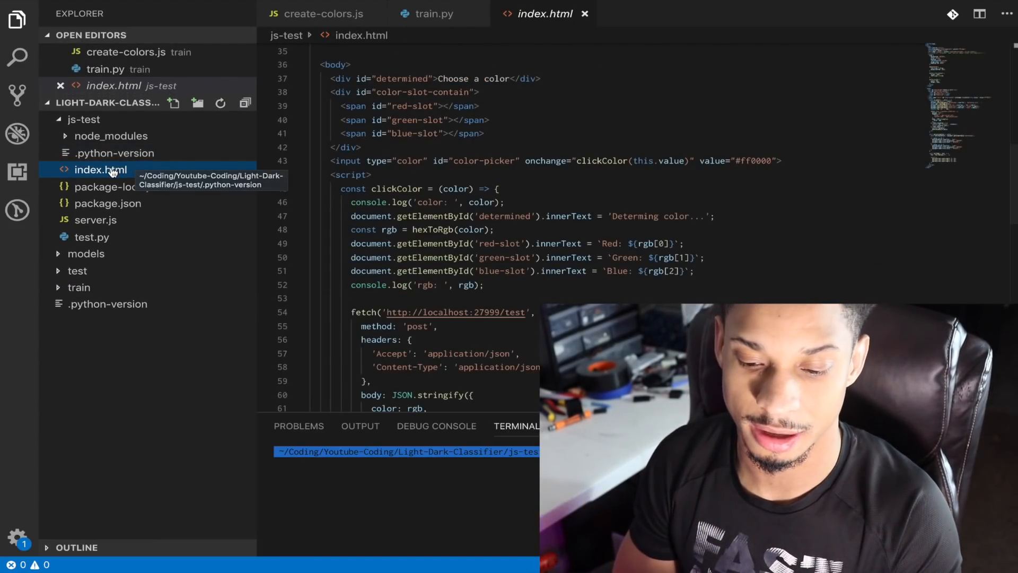
pyautogui.click(95, 220)
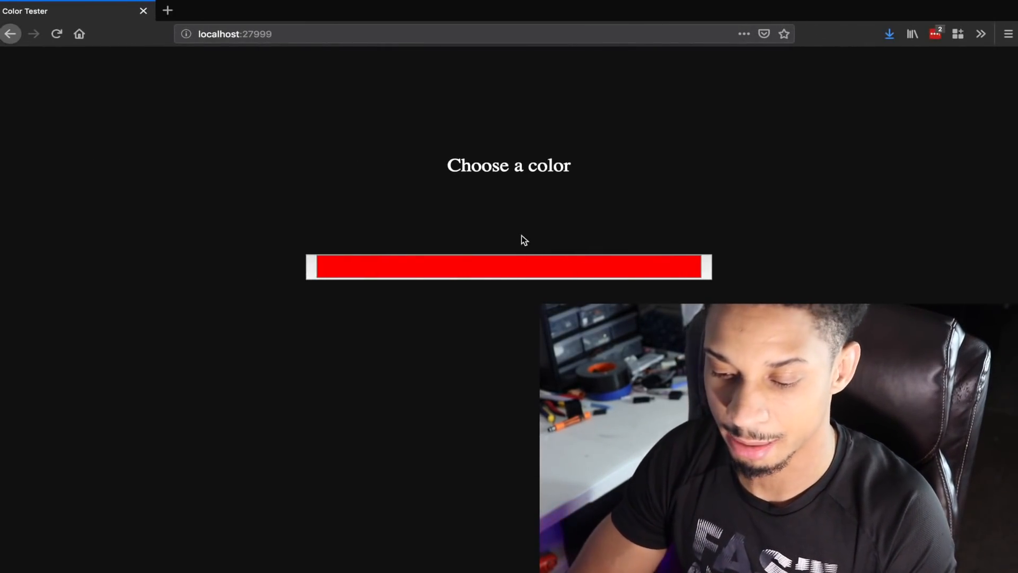
# Step: Pick colours on the Color Tester, ending with yellow (240, 255, 0) predicted Light
pyautogui.click(508, 266)
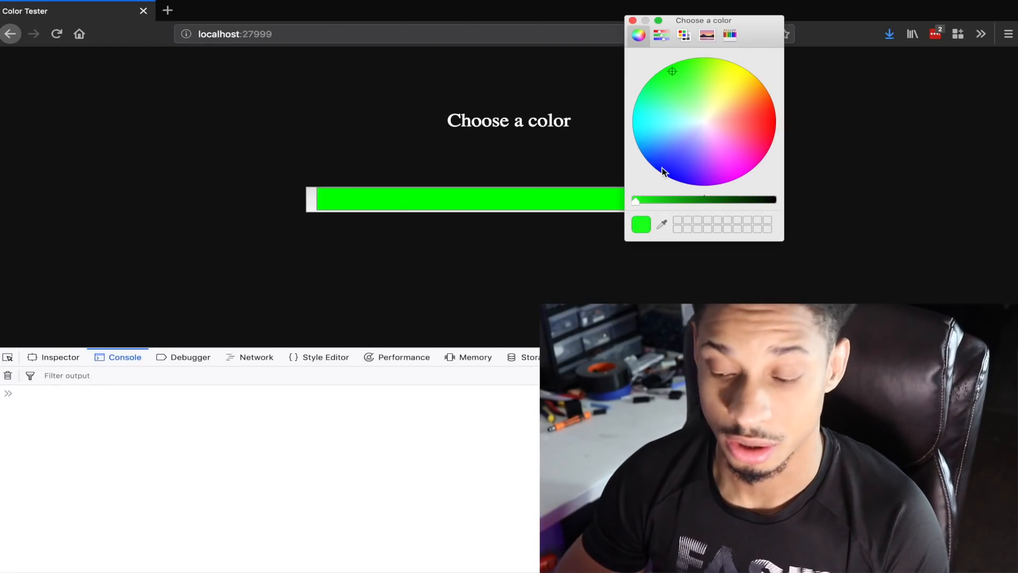
pyautogui.click(648, 162)
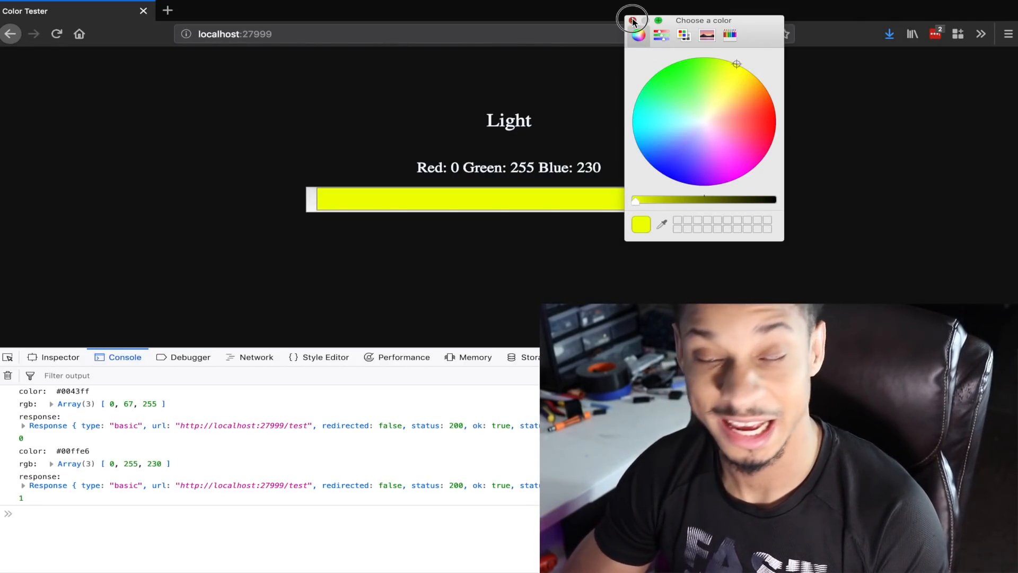
pyautogui.click(631, 17)
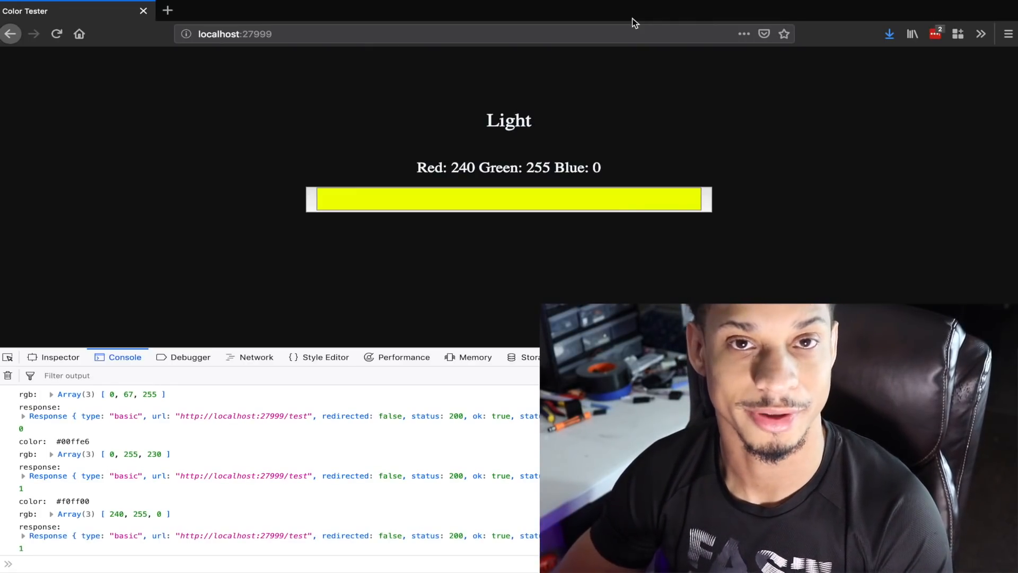